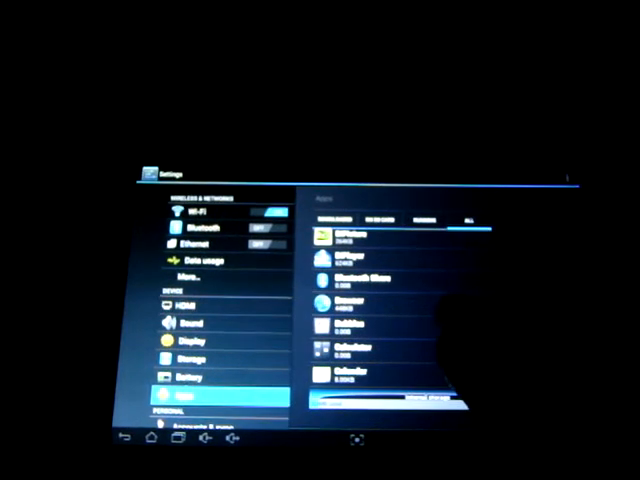
scroll(down, 3)
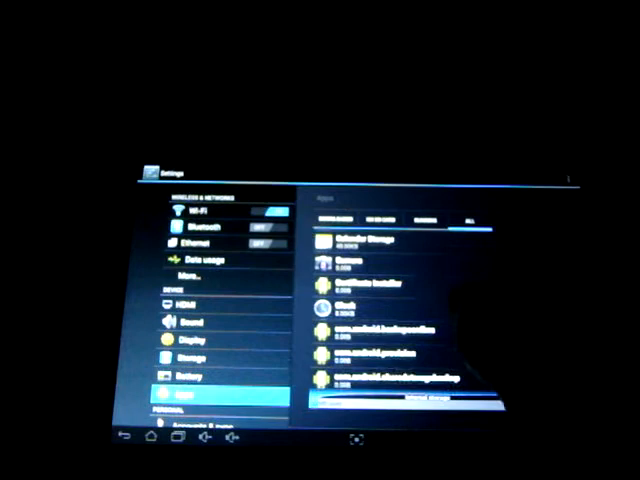
scroll(down, 3)
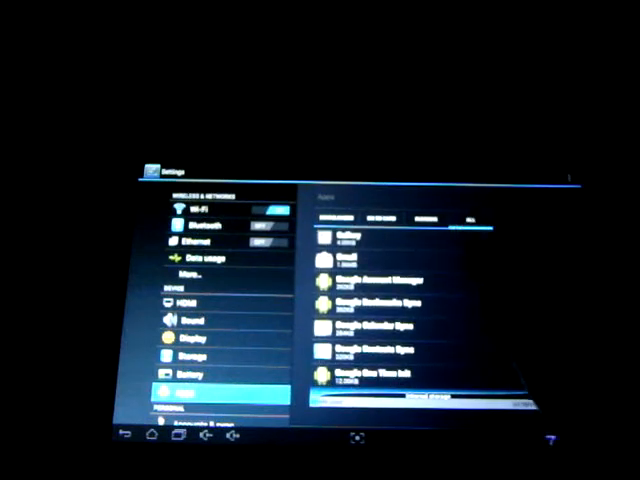
scroll(down, 3)
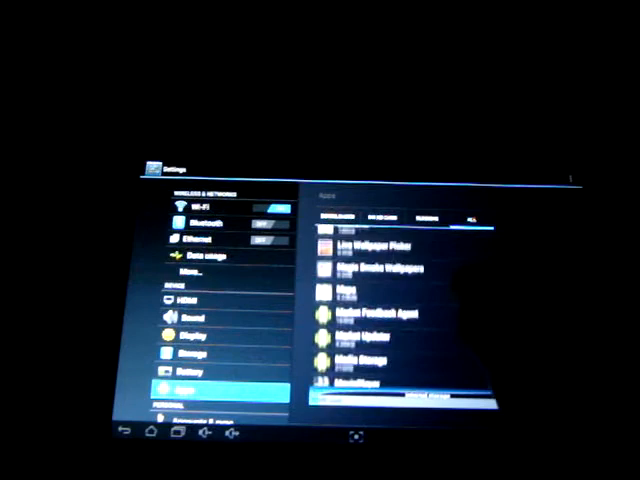
scroll(down, 3)
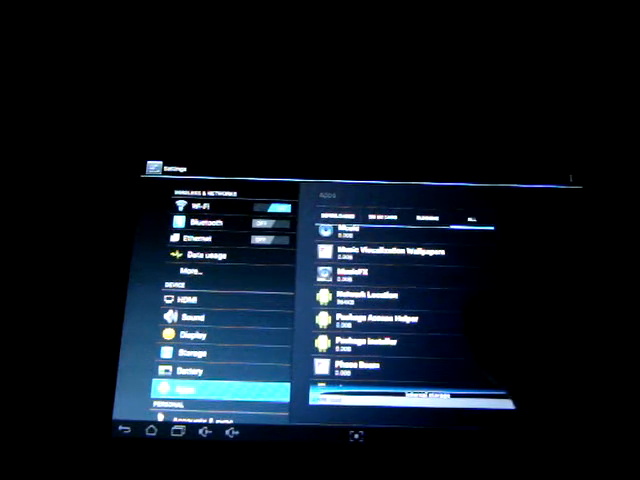
scroll(down, 3)
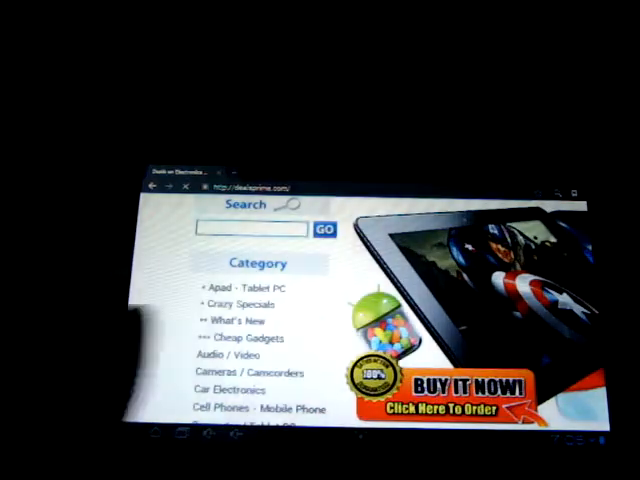
text(gadmei e8)
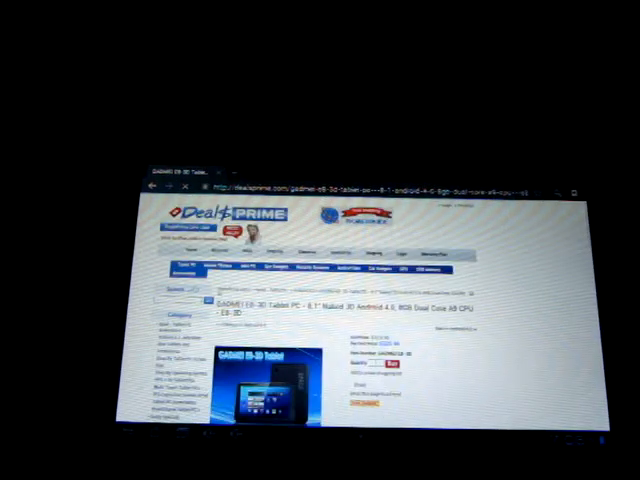
scroll(down, 3)
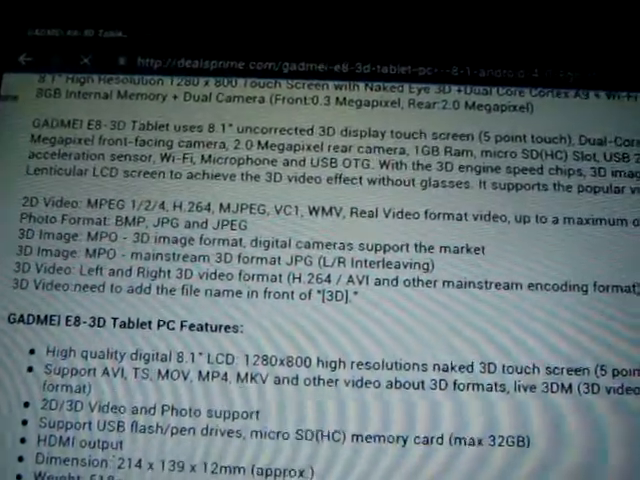
scroll(down, 3)
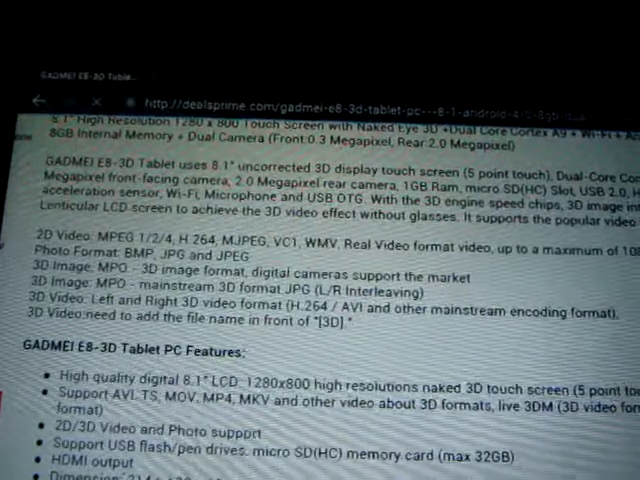
scroll(down, 3)
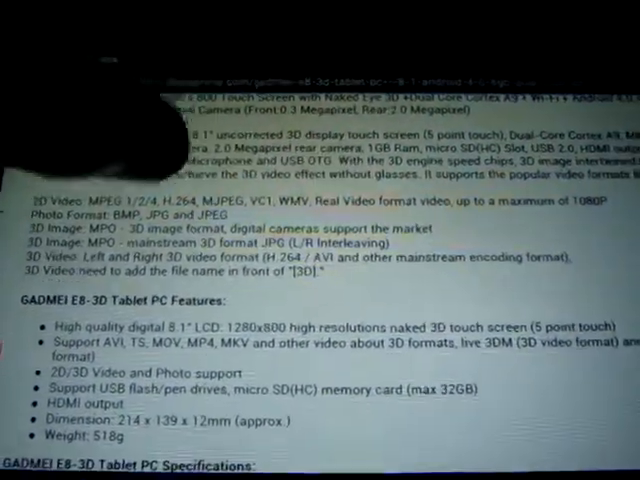
scroll(down, 3)
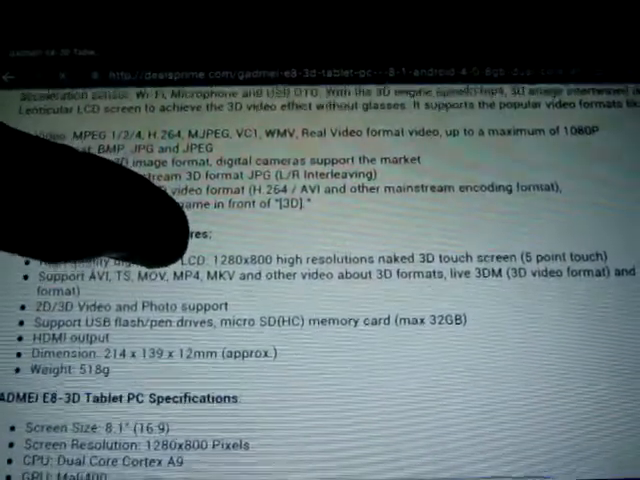
scroll(down, 3)
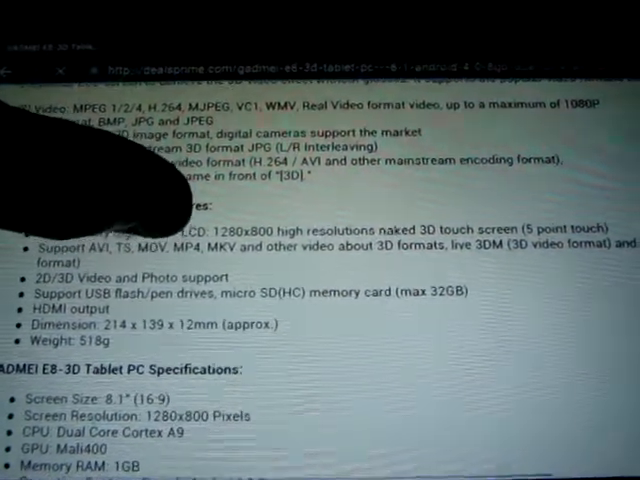
scroll(down, 3)
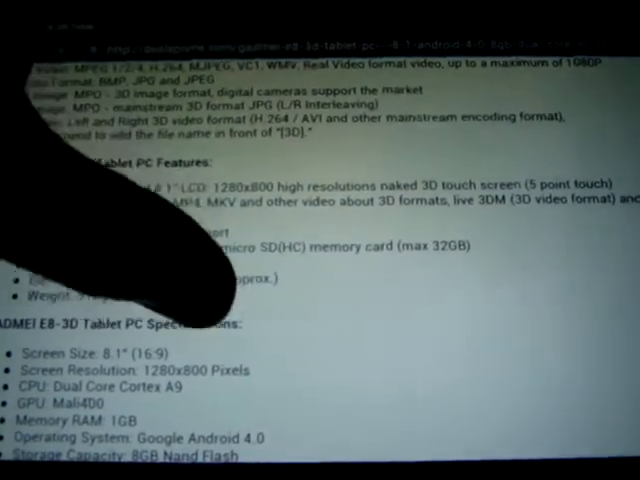
scroll(down, 3)
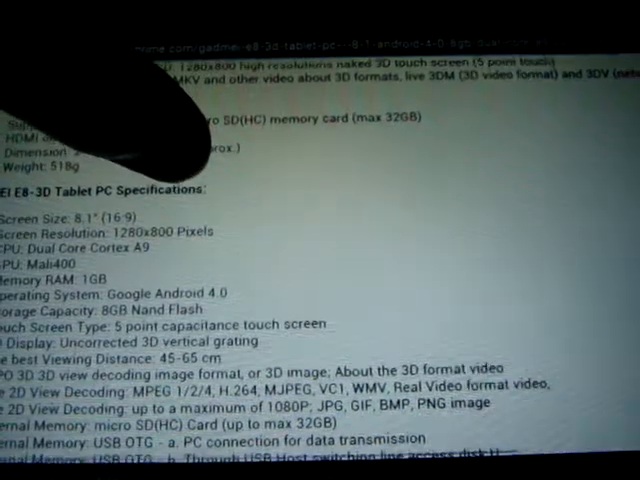
scroll(down, 3)
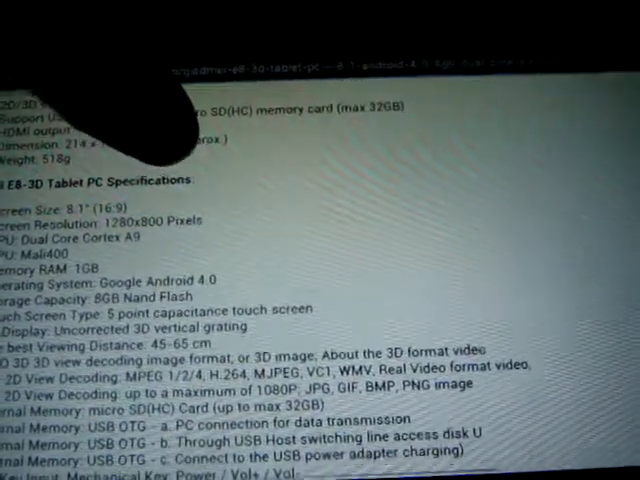
scroll(down, 3)
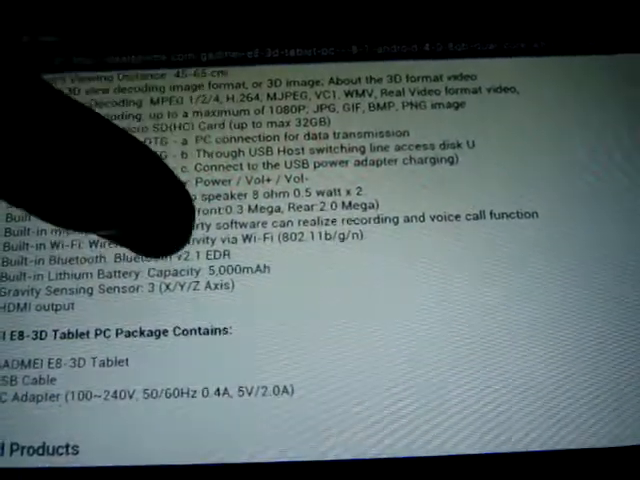
scroll(down, 3)
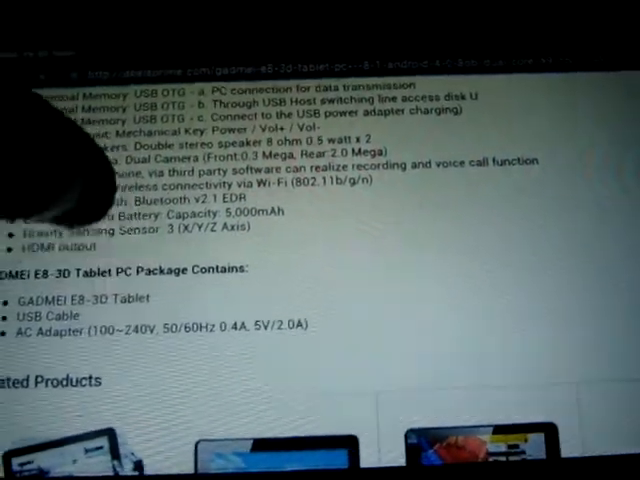